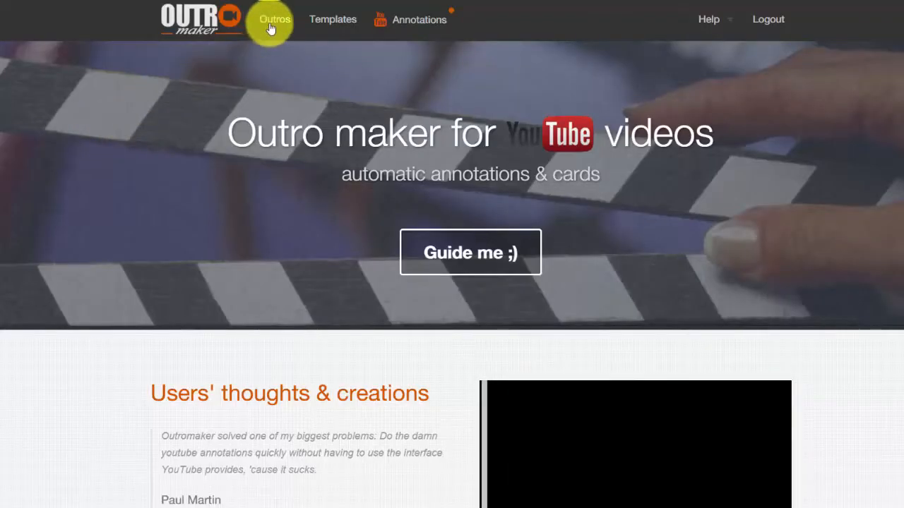
- Start a new outro from Outros and preview the tailor-made two-slot template
left_click(275, 19)
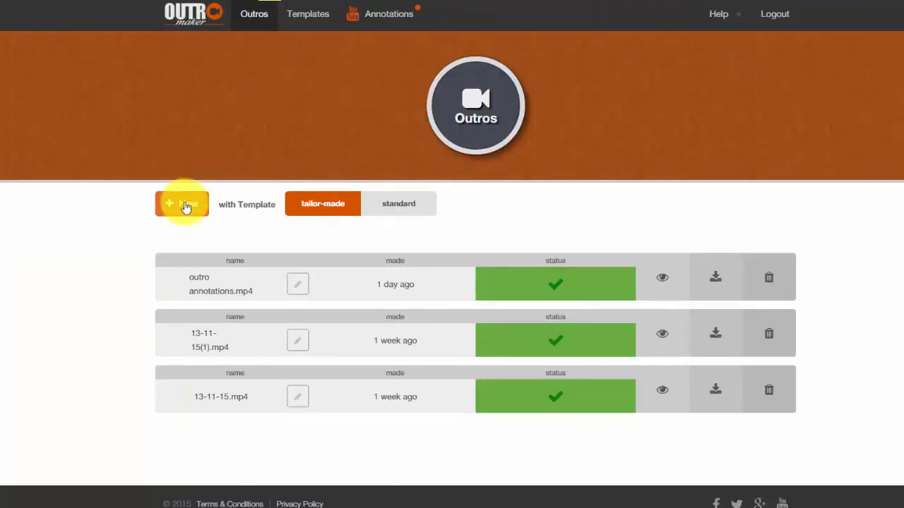
left_click(182, 204)
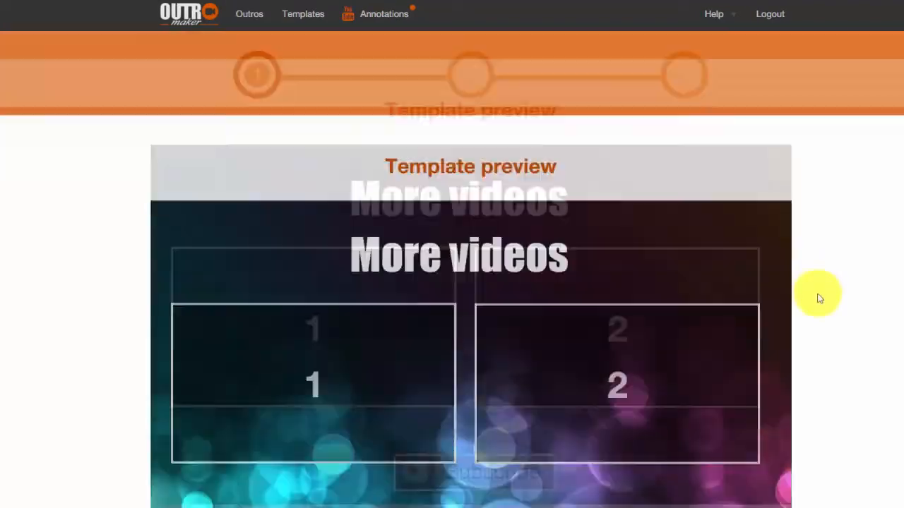
scroll("down", 3)
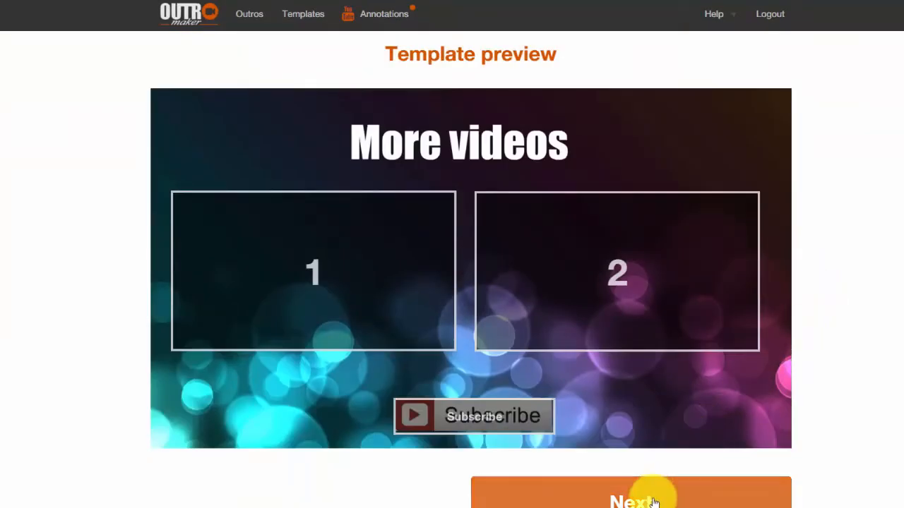
- Pick the violin contrabass and Sharks videos for a 20-second outro, starting at 8 and 12 seconds
left_click(628, 498)
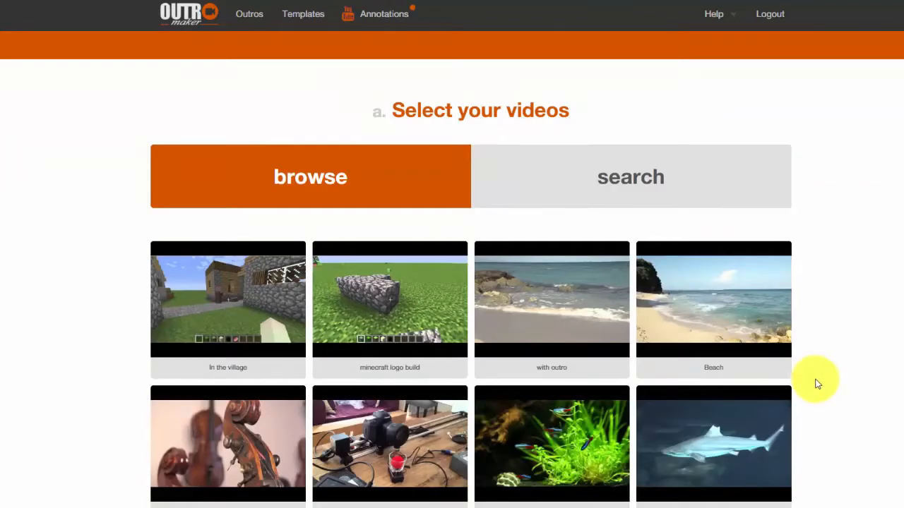
scroll("down", 3)
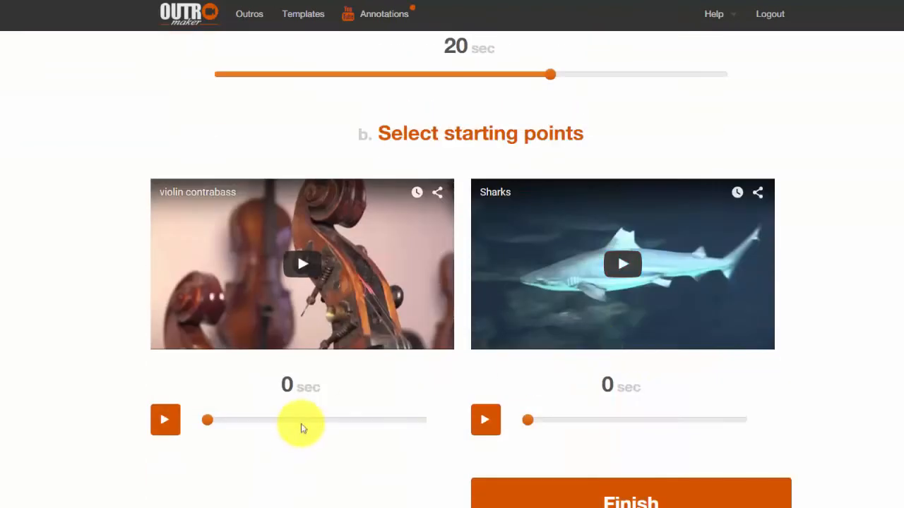
left_click(165, 420)
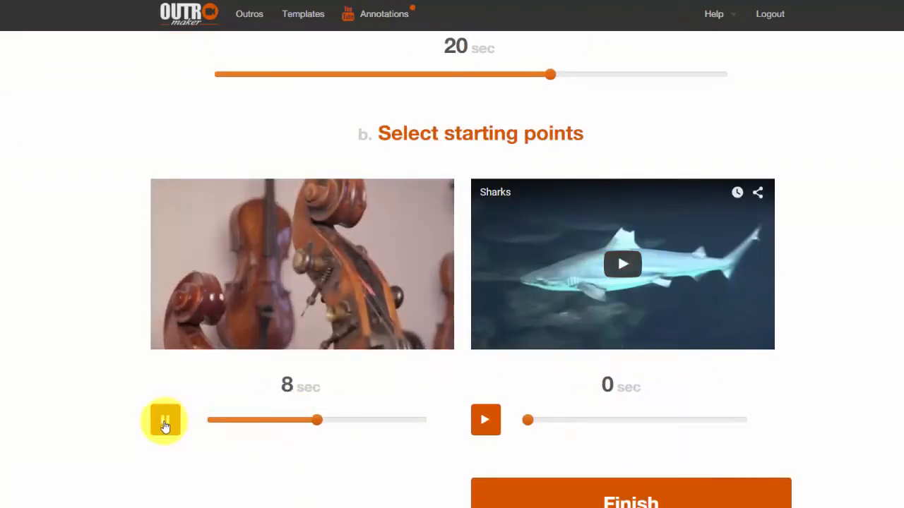
left_click(485, 419)
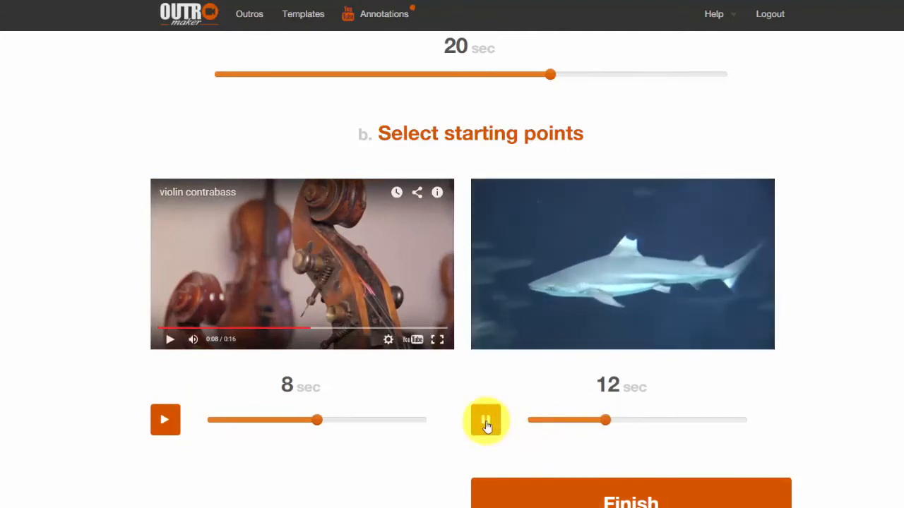
left_click(486, 420)
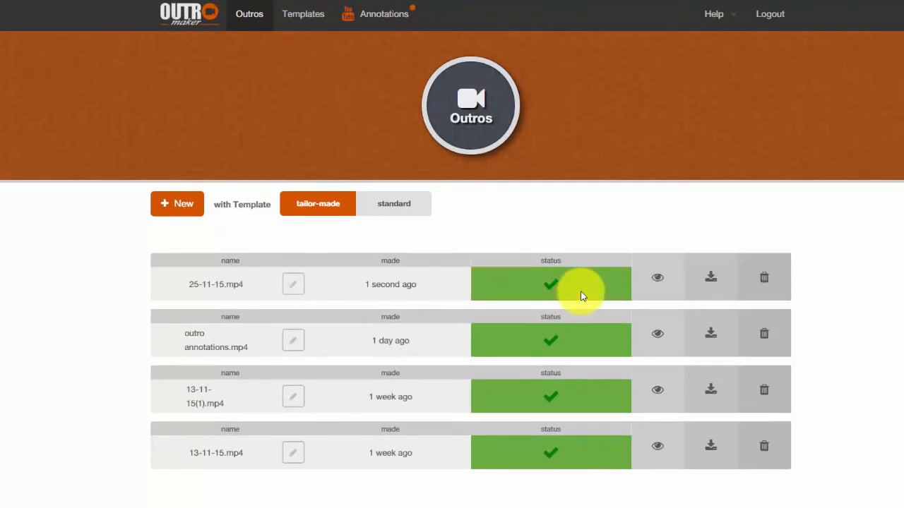
mouse_move(711, 276)
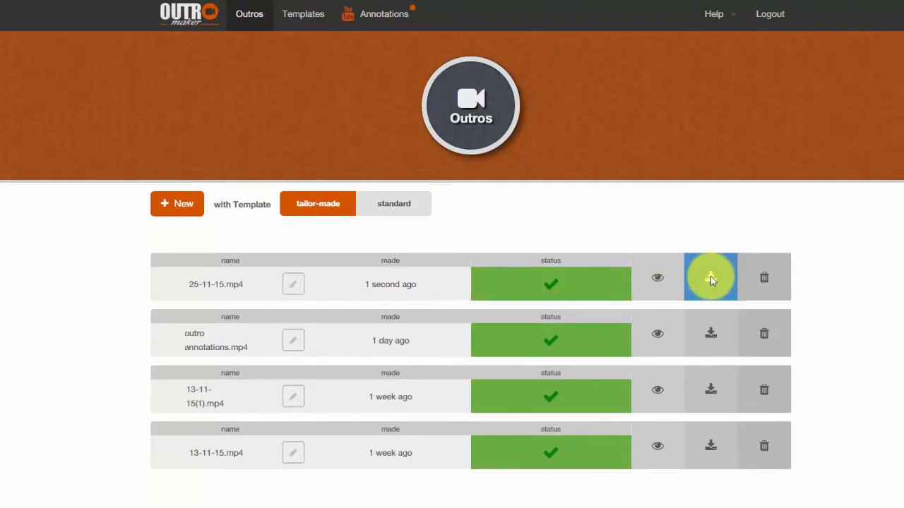